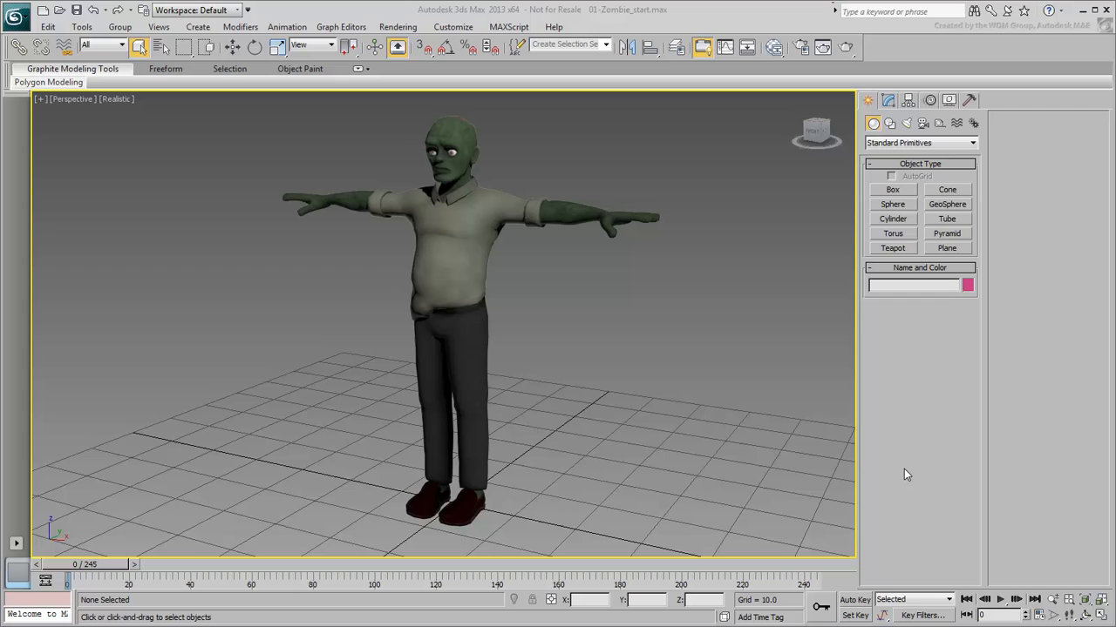
pyautogui.moveTo(536, 370)
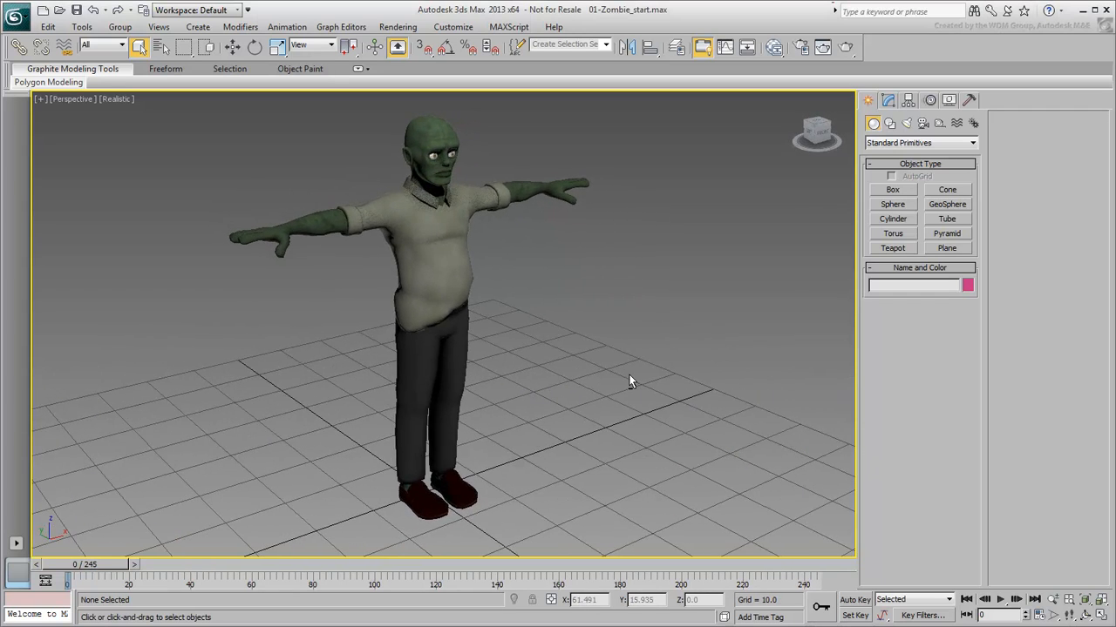
# Orbit around the posed zombie rig and right-click in the viewport.
pyautogui.moveTo(632, 381); pyautogui.dragTo(854, 360)
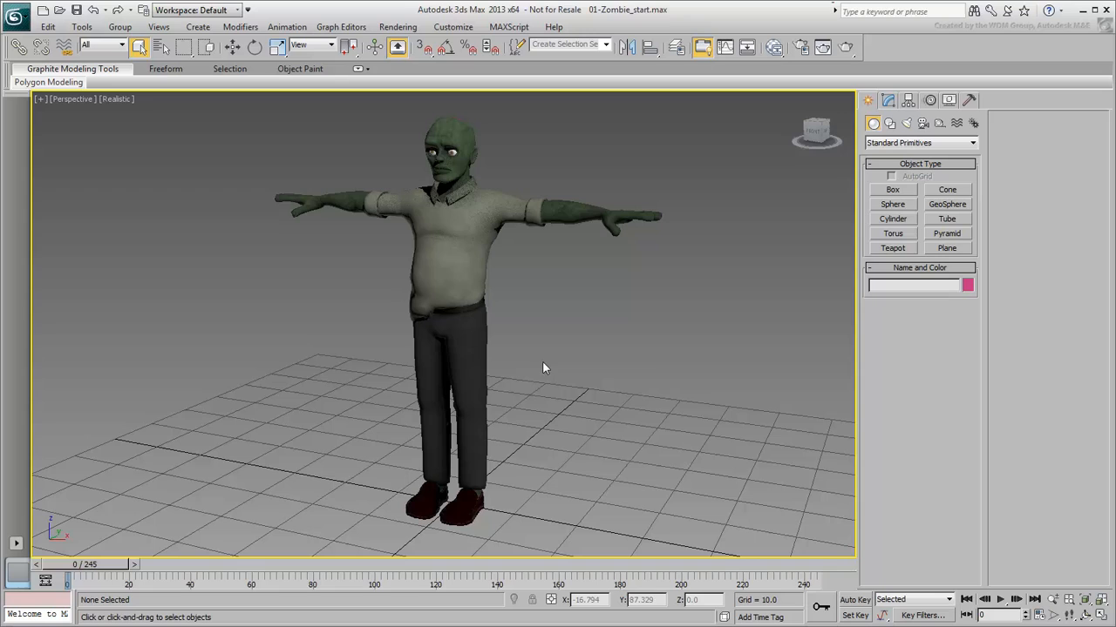
pyautogui.moveTo(658, 368)
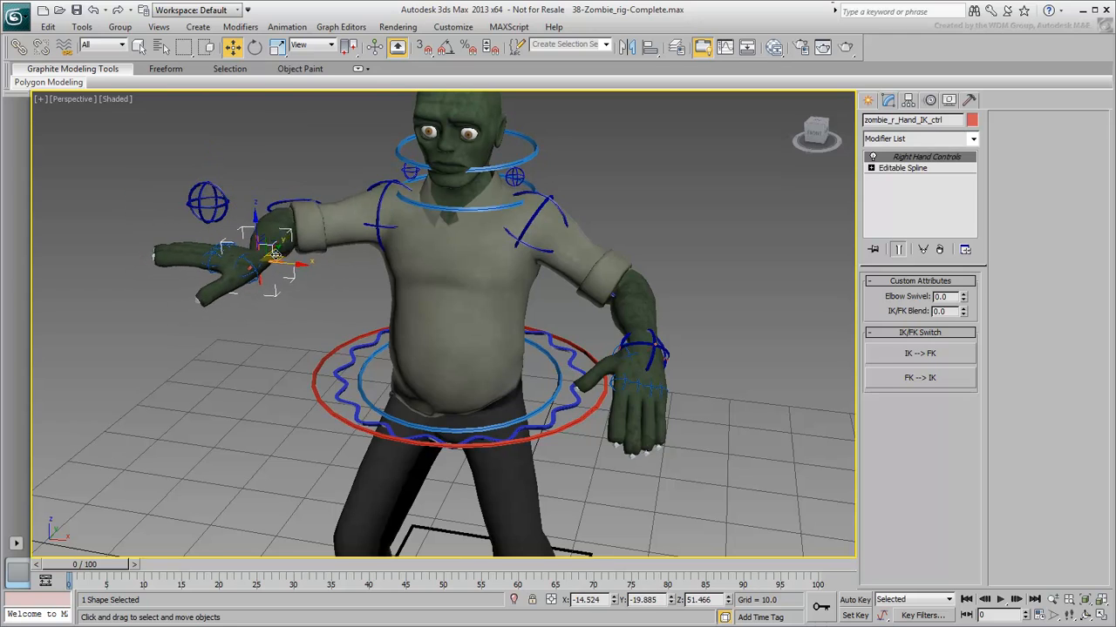
pyautogui.rightClick(270, 253)
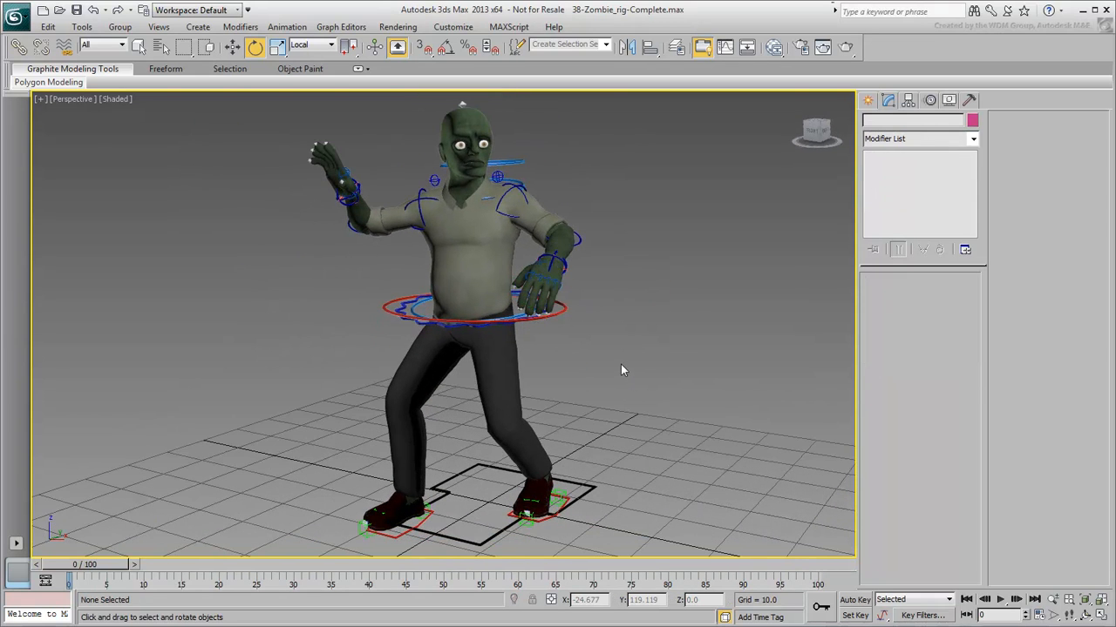
pyautogui.moveTo(686, 320)
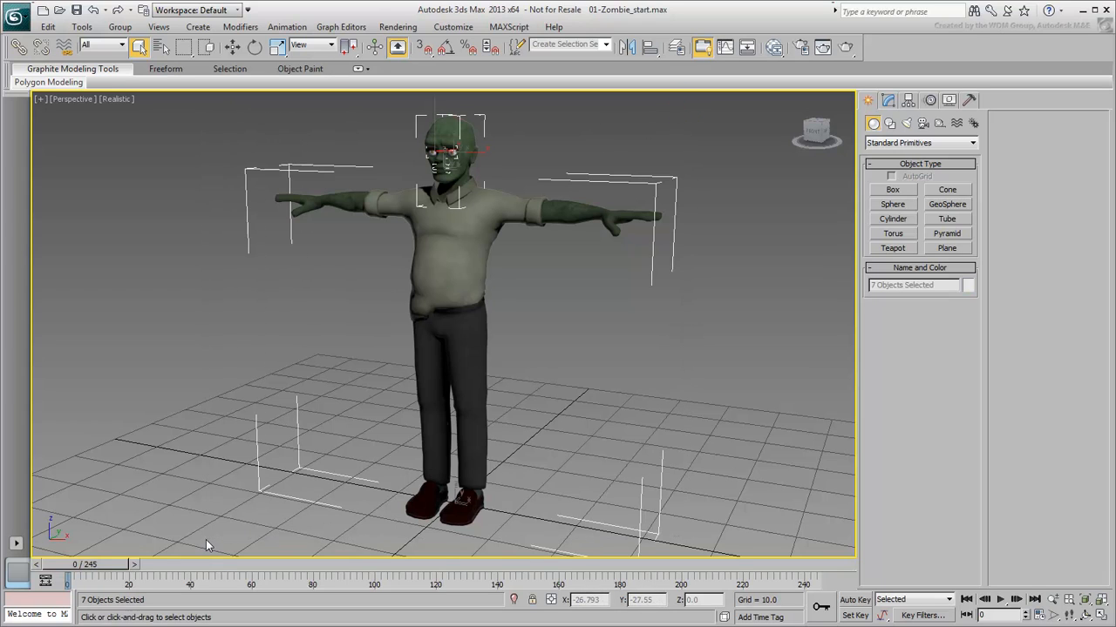
pyautogui.moveTo(692, 314)
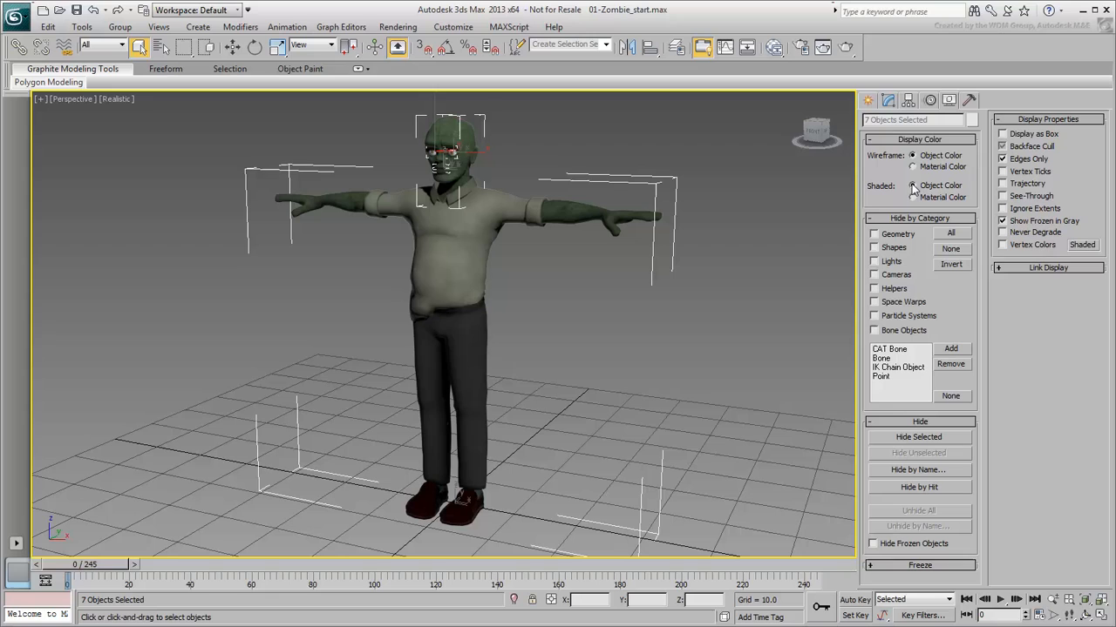
# Set the zombie's Shaded Display Color to Object Color instead of textured materials.
pyautogui.click(776, 225)
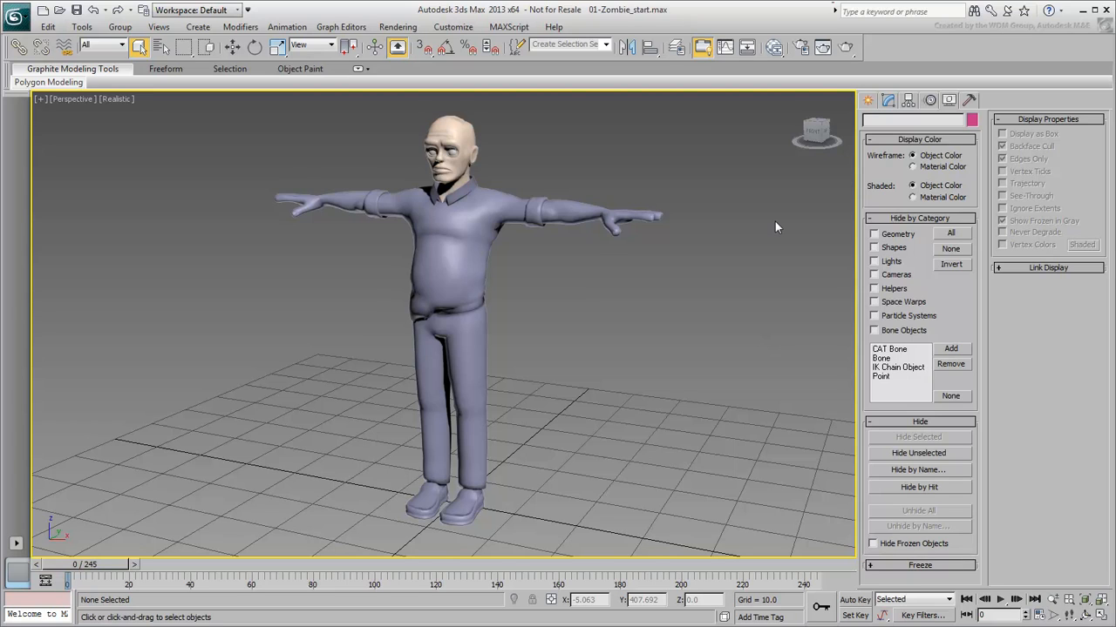
pyautogui.moveTo(777, 183)
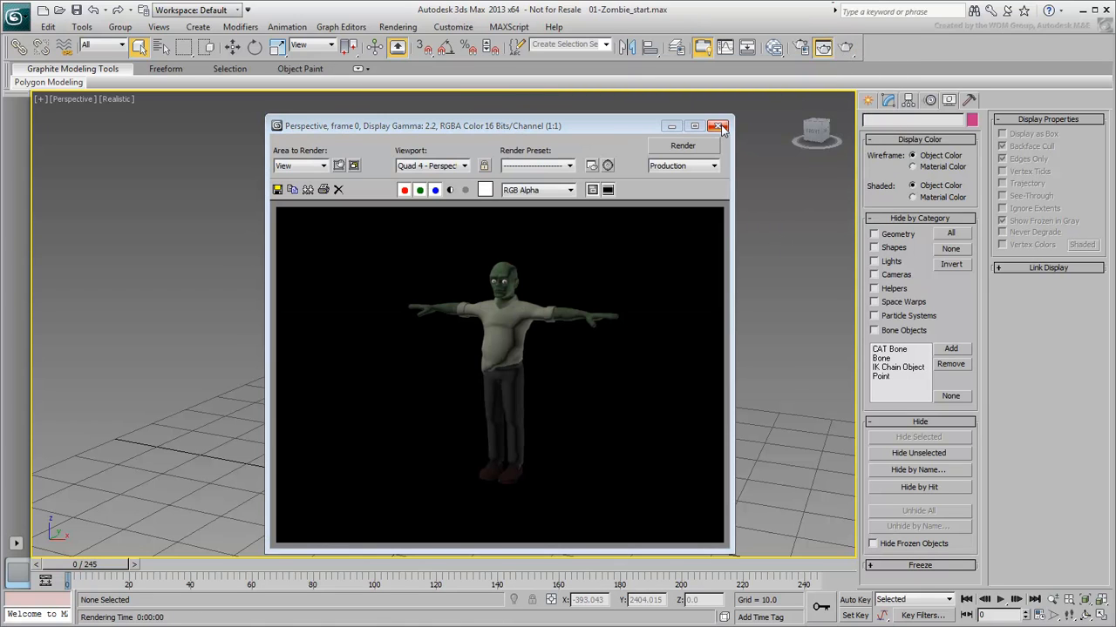
# Close the rendered frame preview and switch the perspective viewport from Realistic to Shaded.
pyautogui.click(718, 125)
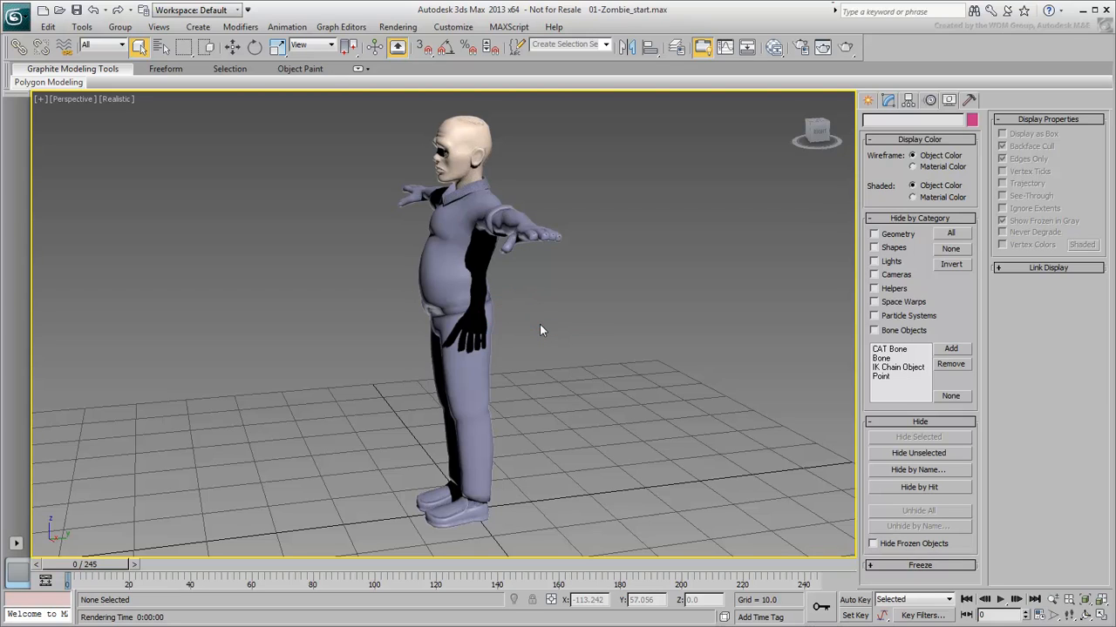
pyautogui.moveTo(319, 217)
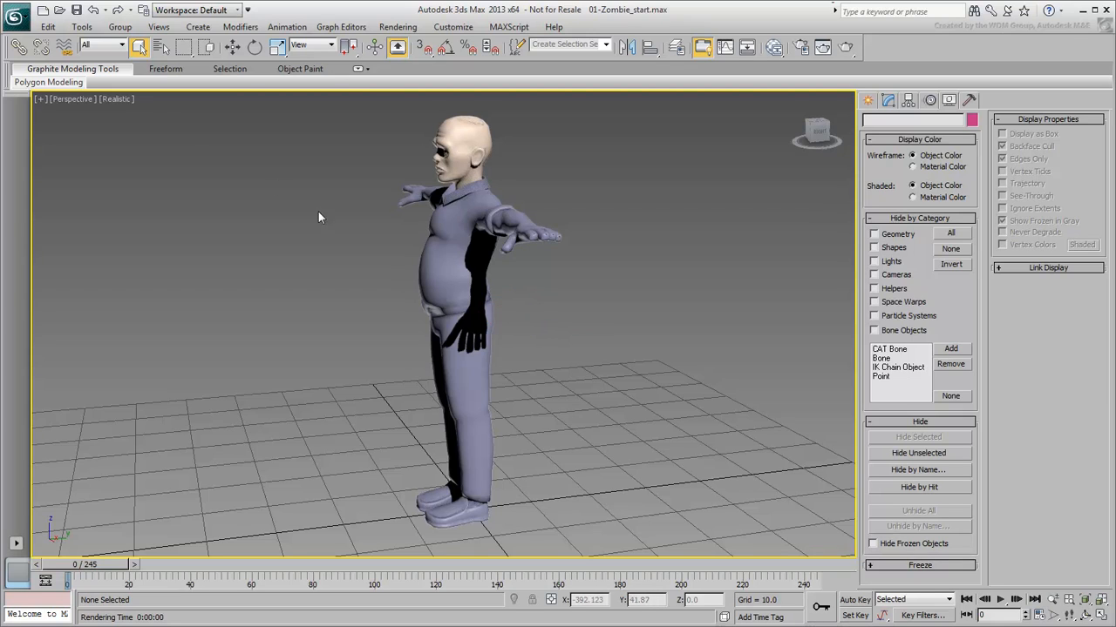
pyautogui.click(115, 98)
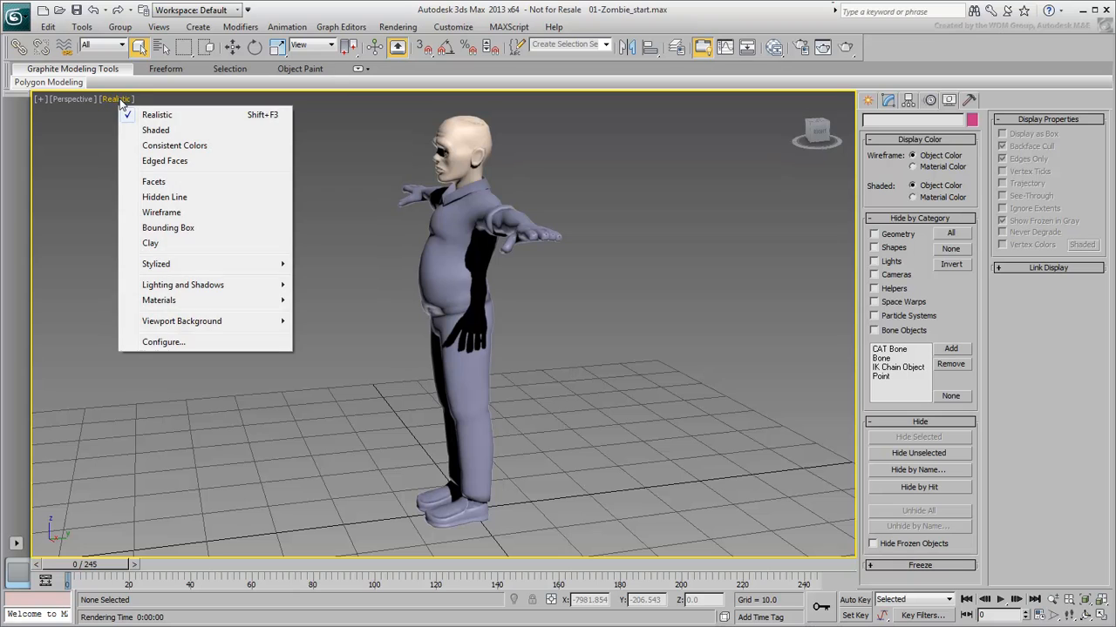
pyautogui.click(156, 130)
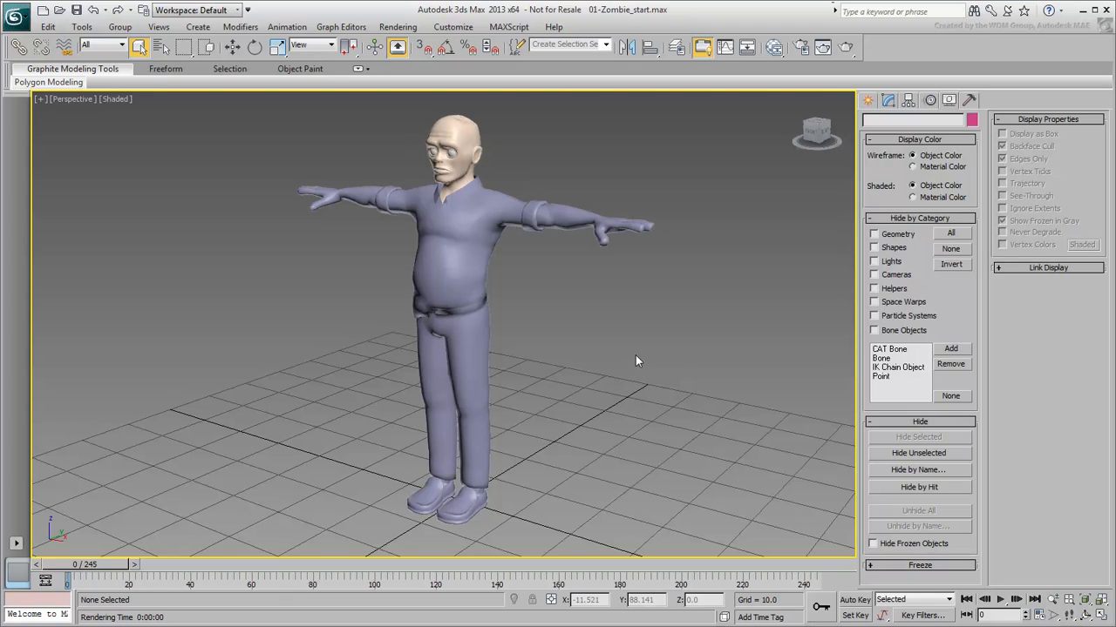
# Restore the four-viewport layout with Top, Front, Left and Perspective views.
pyautogui.press('f4')
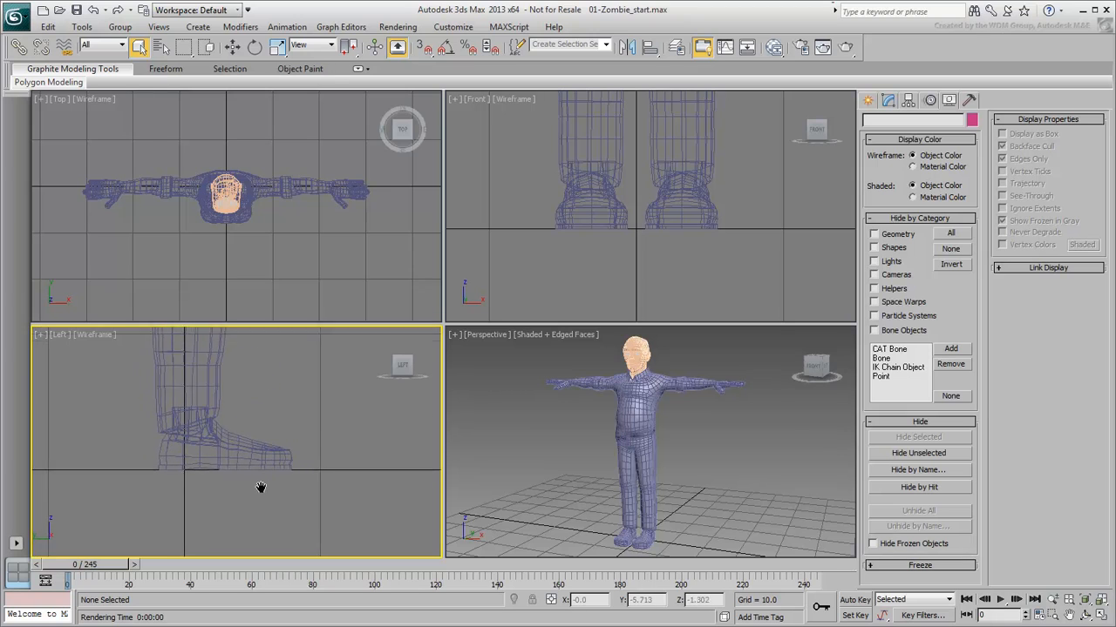
# Pan the Left view near the foot, maximize Front, and zoom to the whole zombie.
pyautogui.moveTo(261, 488); pyautogui.dragTo(278, 499)
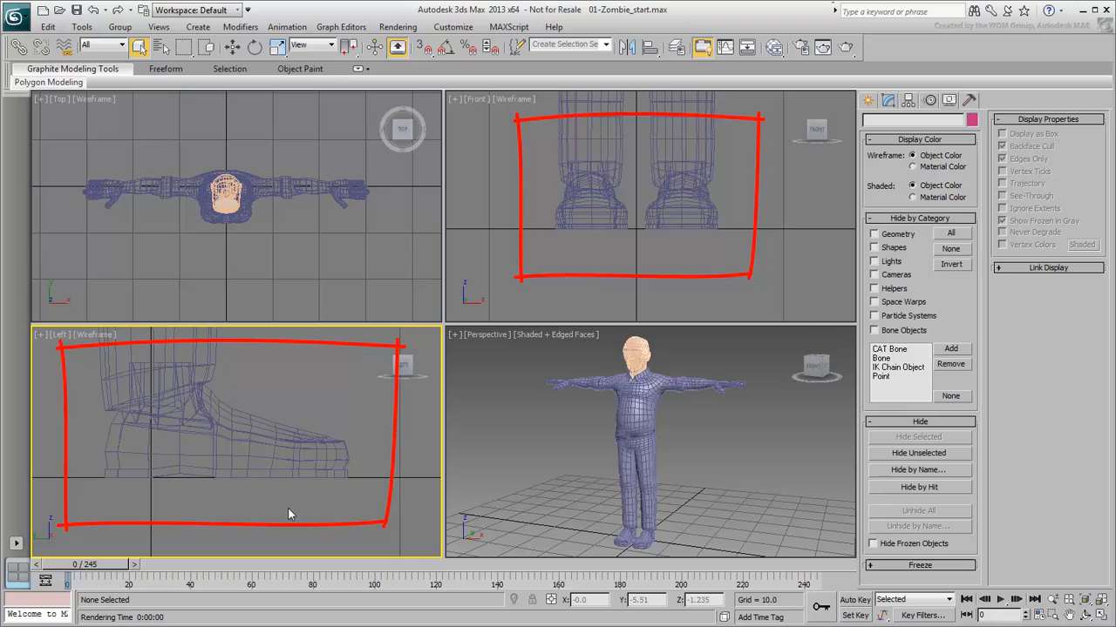
pyautogui.press('f3')
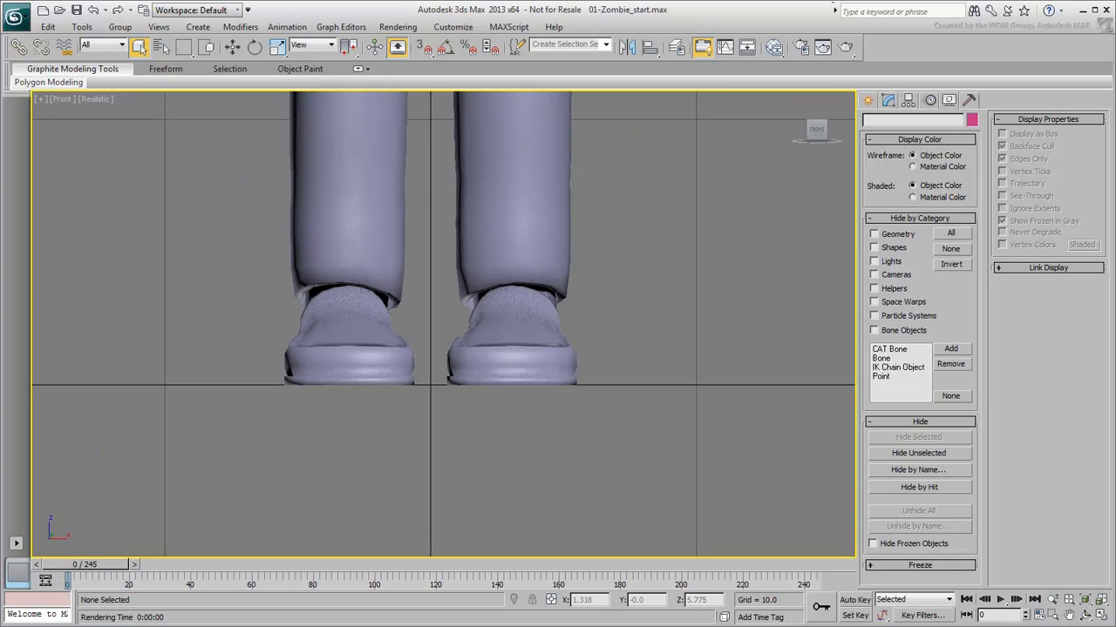
pyautogui.scroll(-3)
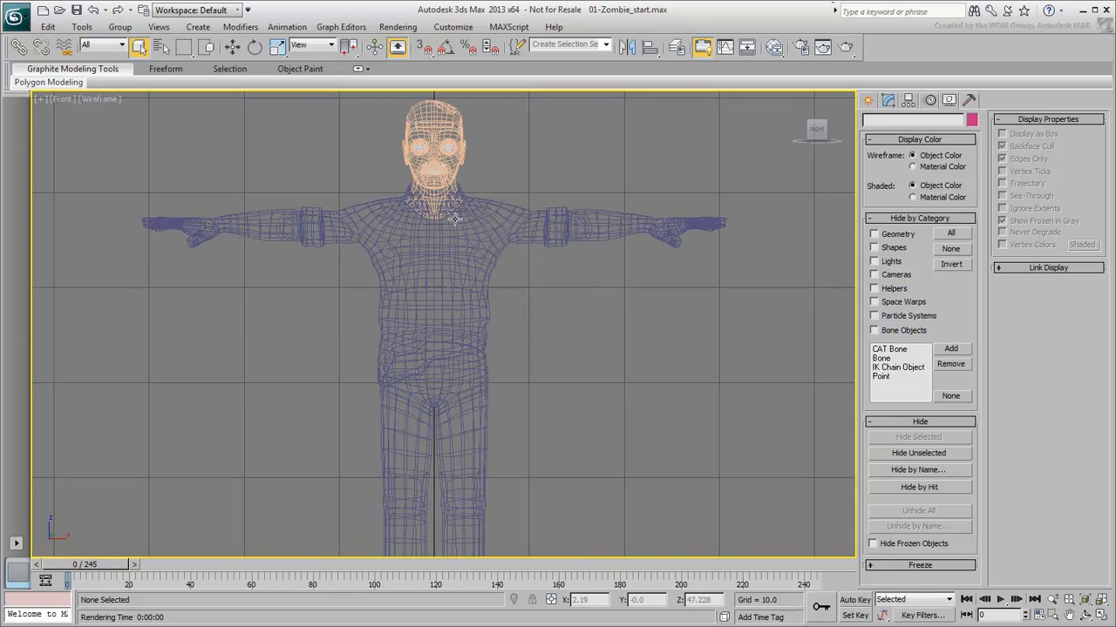
pyautogui.scroll(3)
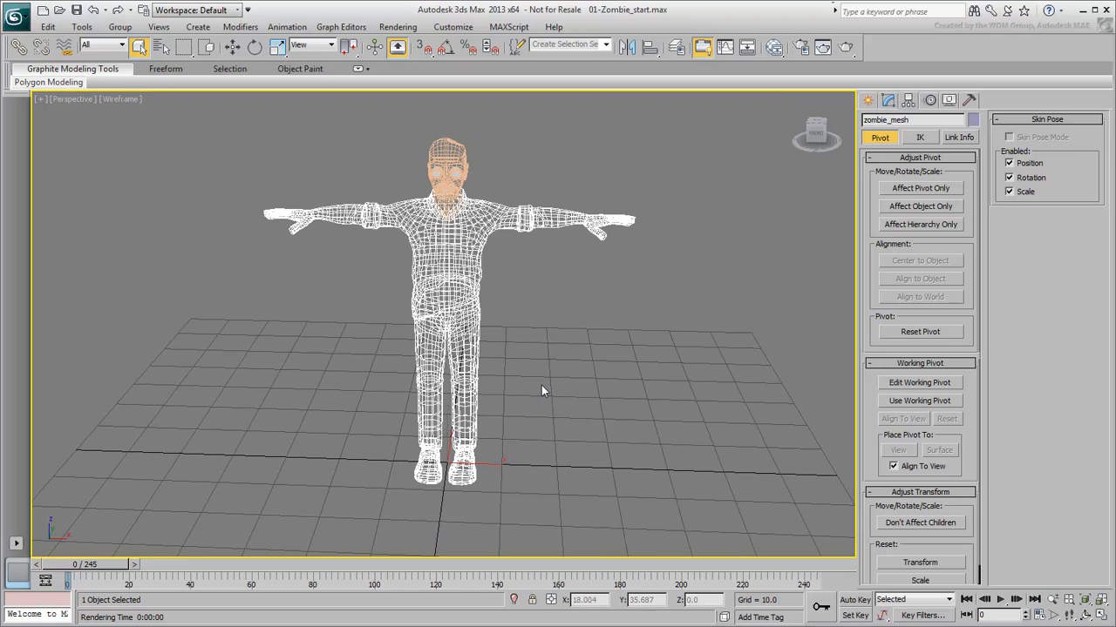
pyautogui.moveTo(538, 392)
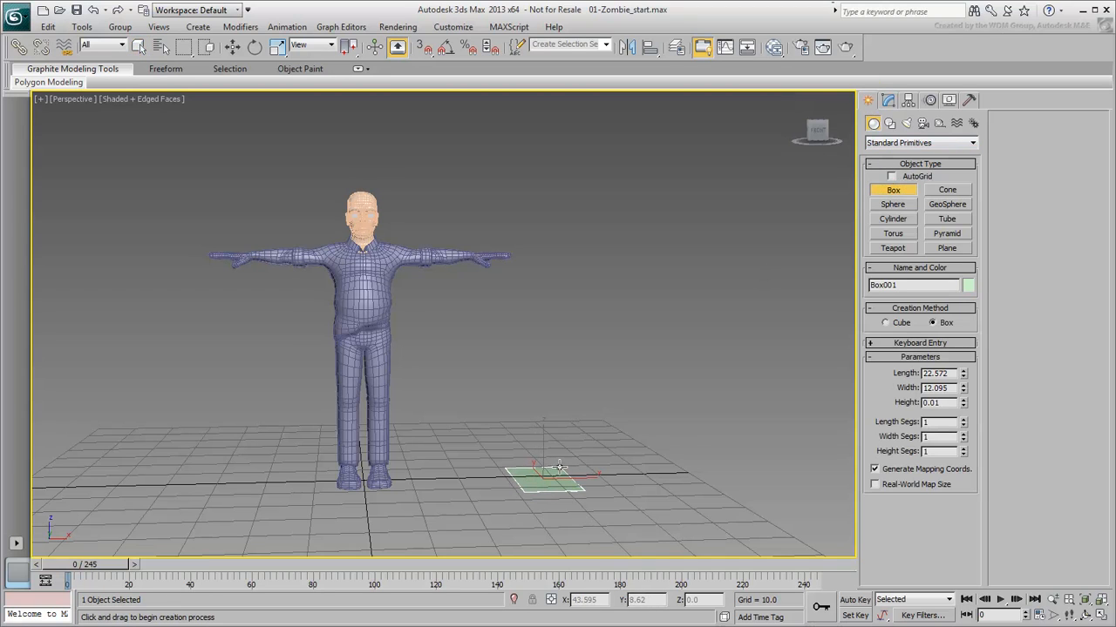
# Drag a flat Box001 on the grid beside the zombie's feet, then delete it.
pyautogui.moveTo(545, 470); pyautogui.dragTo(557, 175)
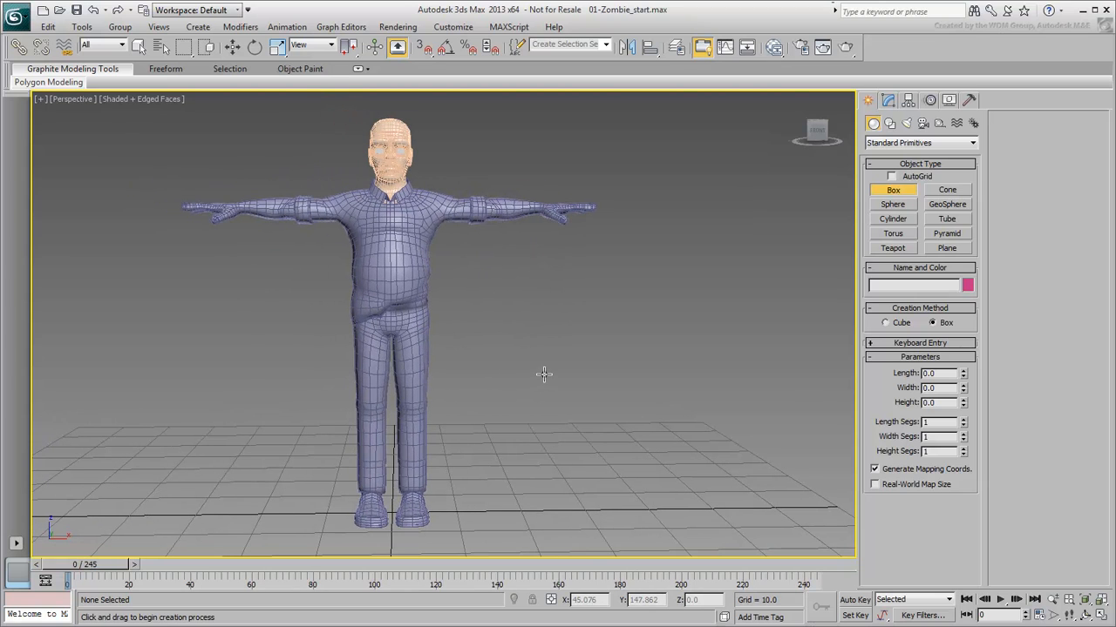
pyautogui.moveTo(566, 348)
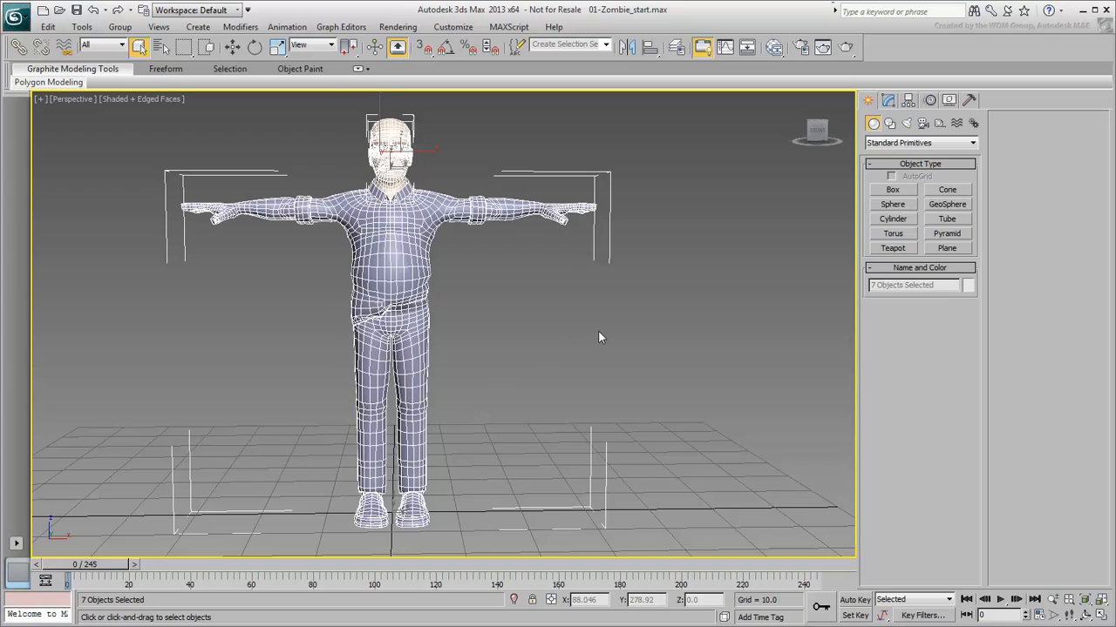
# Activate Select and Uniform Scale with World as the reference coordinate system.
pyautogui.click(278, 47)
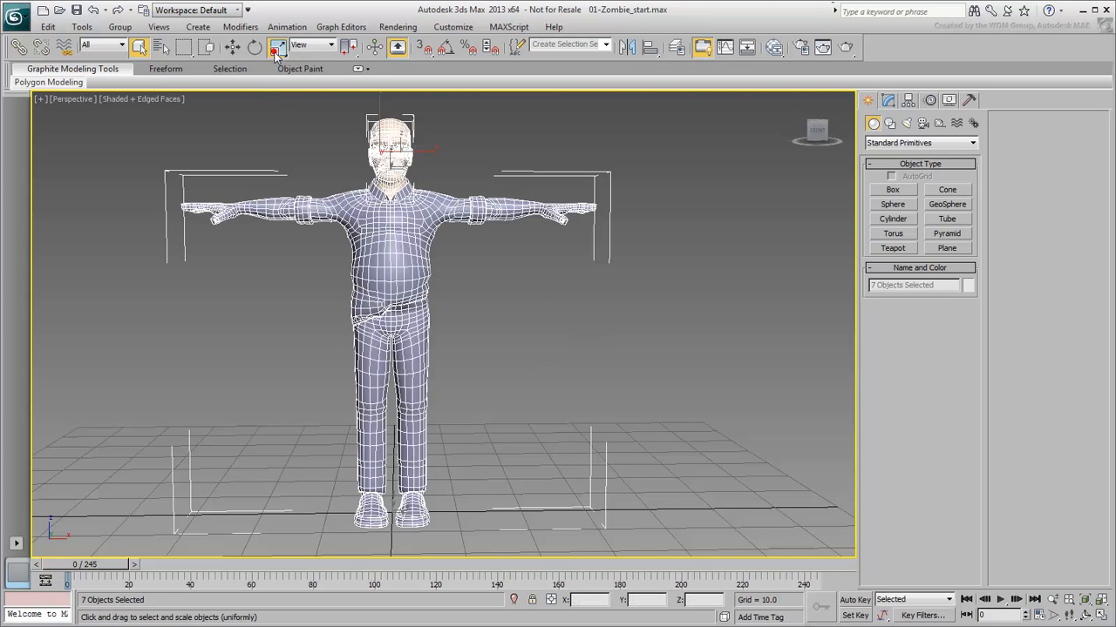
pyautogui.click(329, 44)
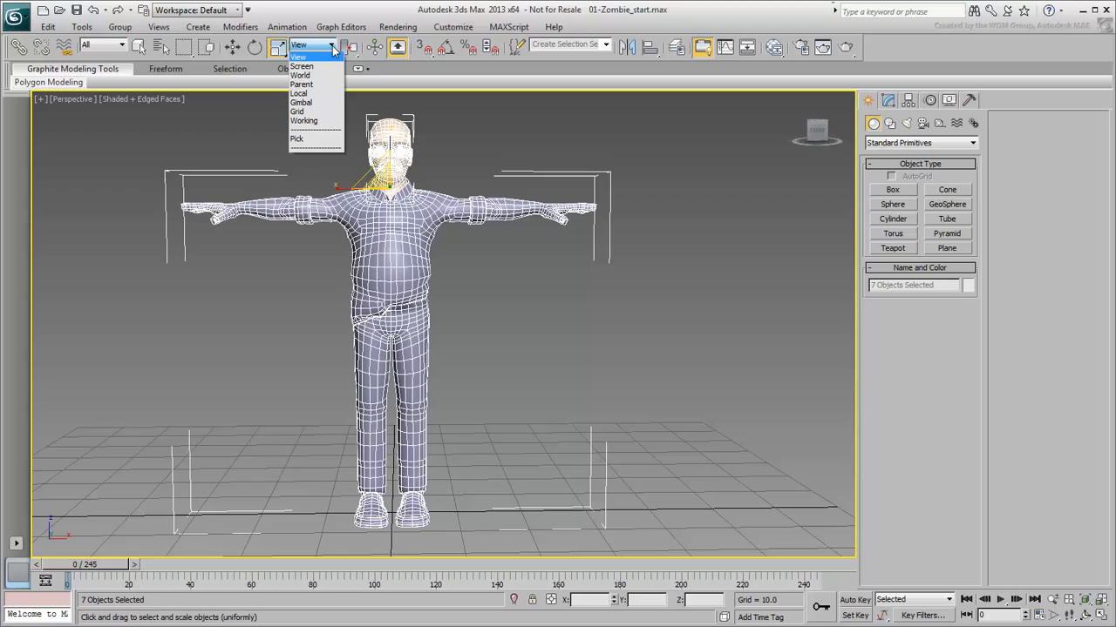
pyautogui.click(300, 75)
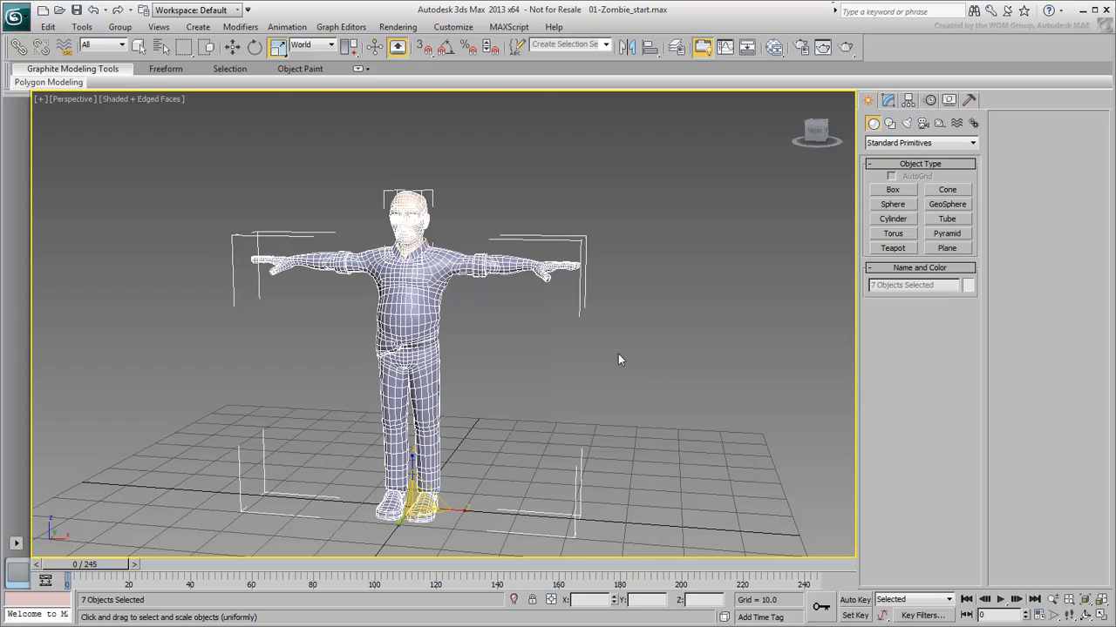
pyautogui.moveTo(614, 355)
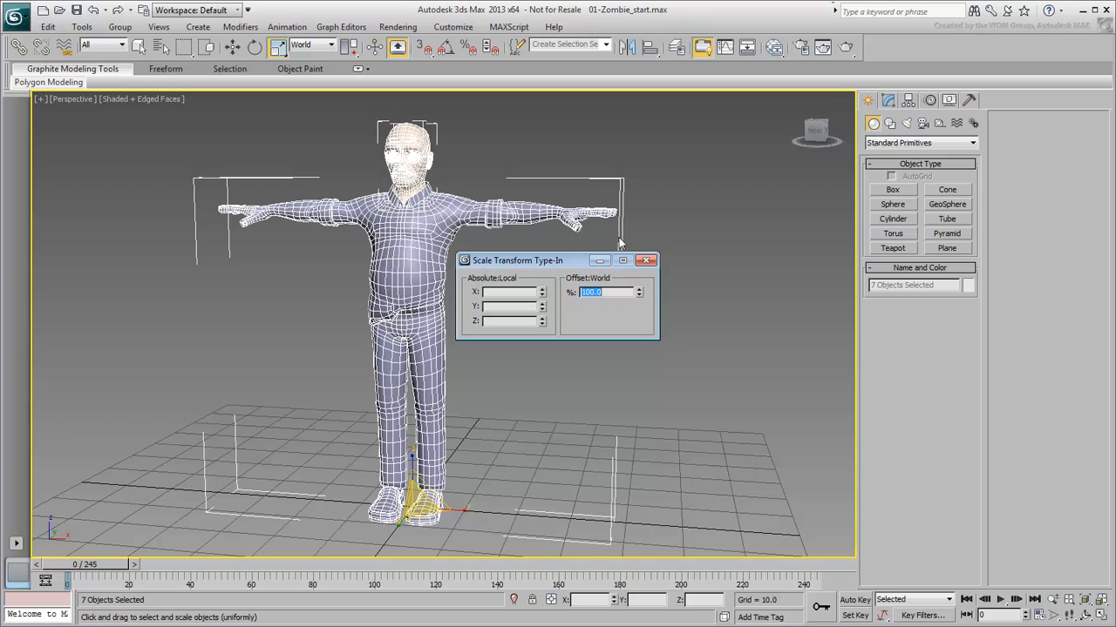
# Close the scale type-in and drag a temporary box to roughly character height.
pyautogui.click(646, 260)
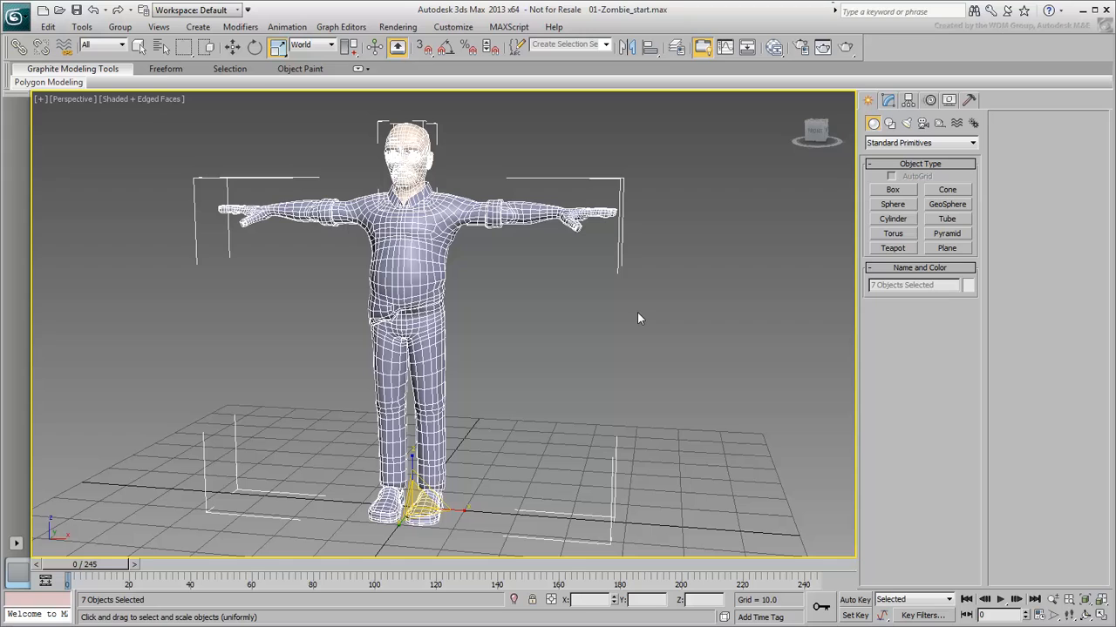
pyautogui.moveTo(752, 282)
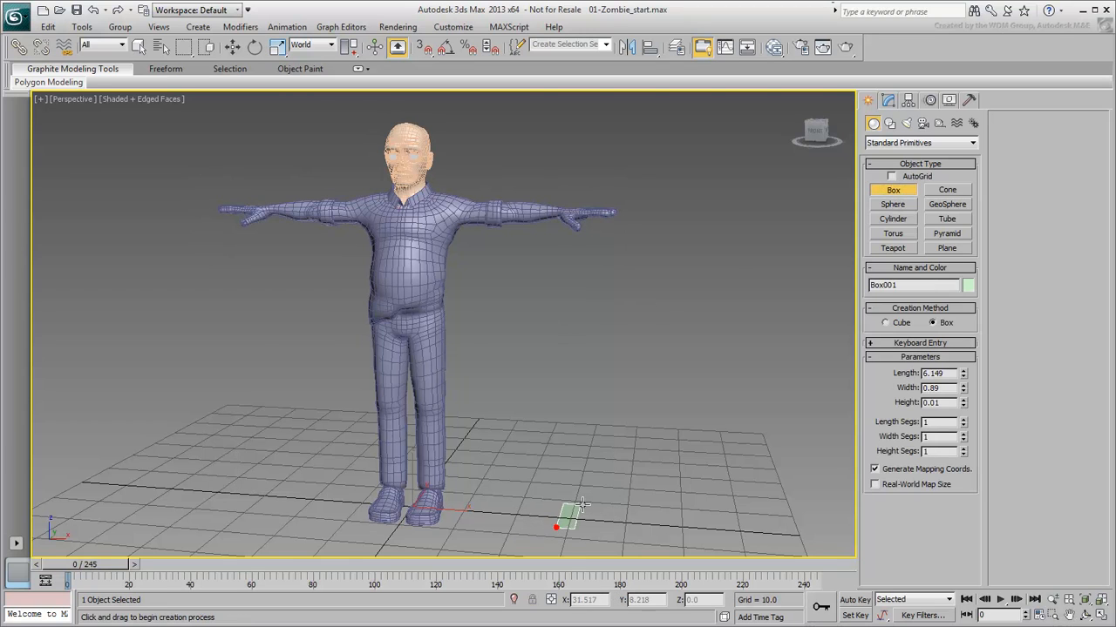
pyautogui.moveTo(557, 523); pyautogui.dragTo(618, 130)
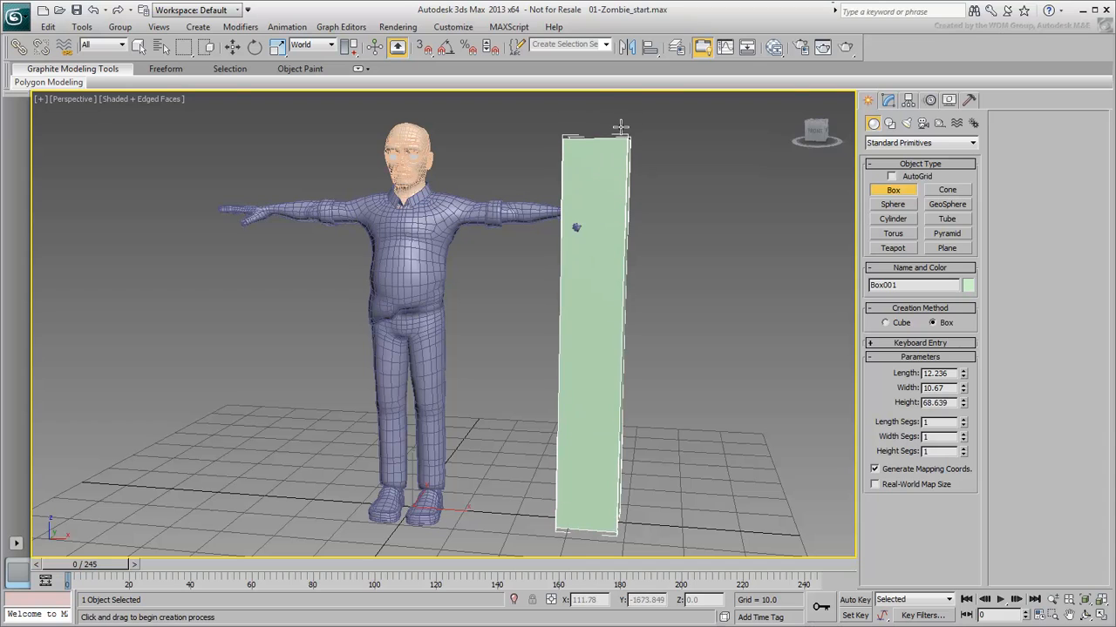
pyautogui.moveTo(621, 126); pyautogui.dragTo(639, 294)
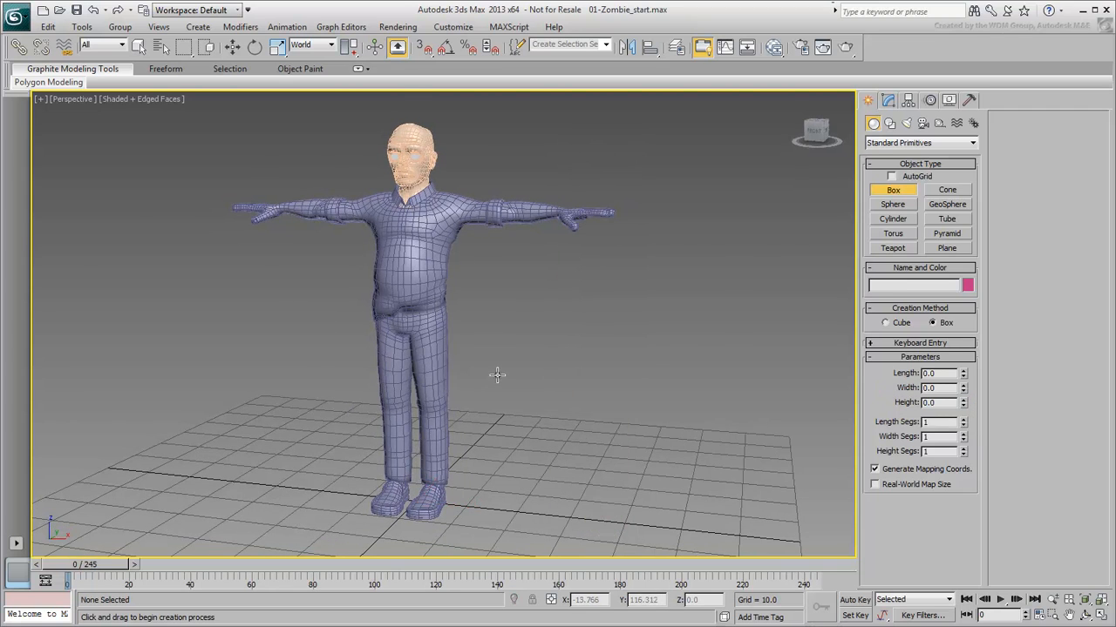
# In Front view, measure the zombie's height at about 71 units with a Tape helper.
pyautogui.click(940, 123)
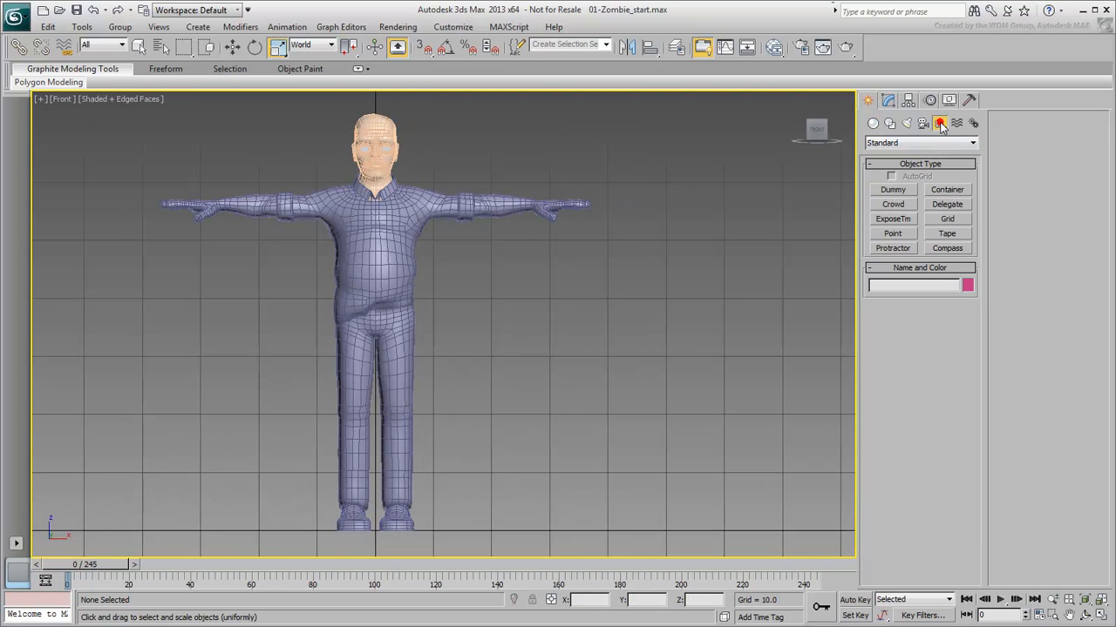
pyautogui.click(946, 233)
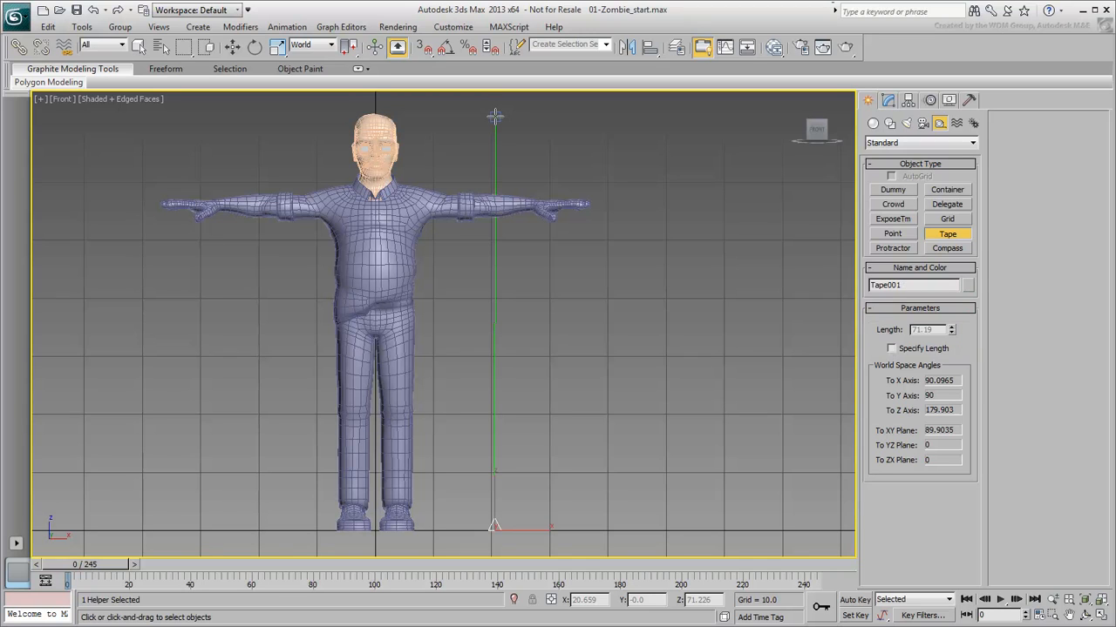
pyautogui.click(81, 27)
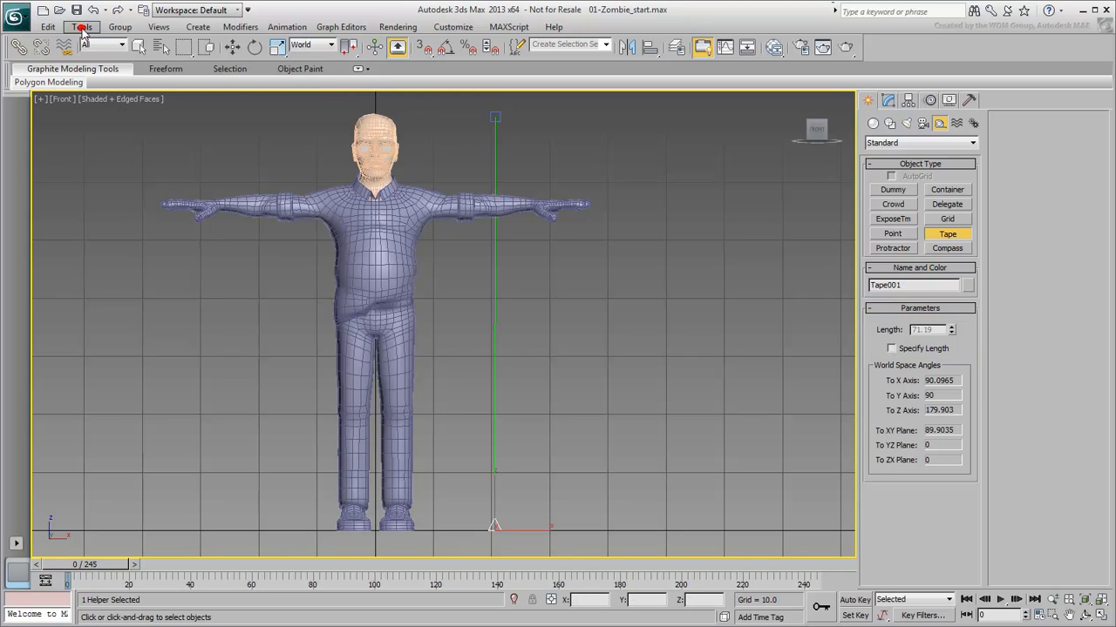
pyautogui.click(81, 26)
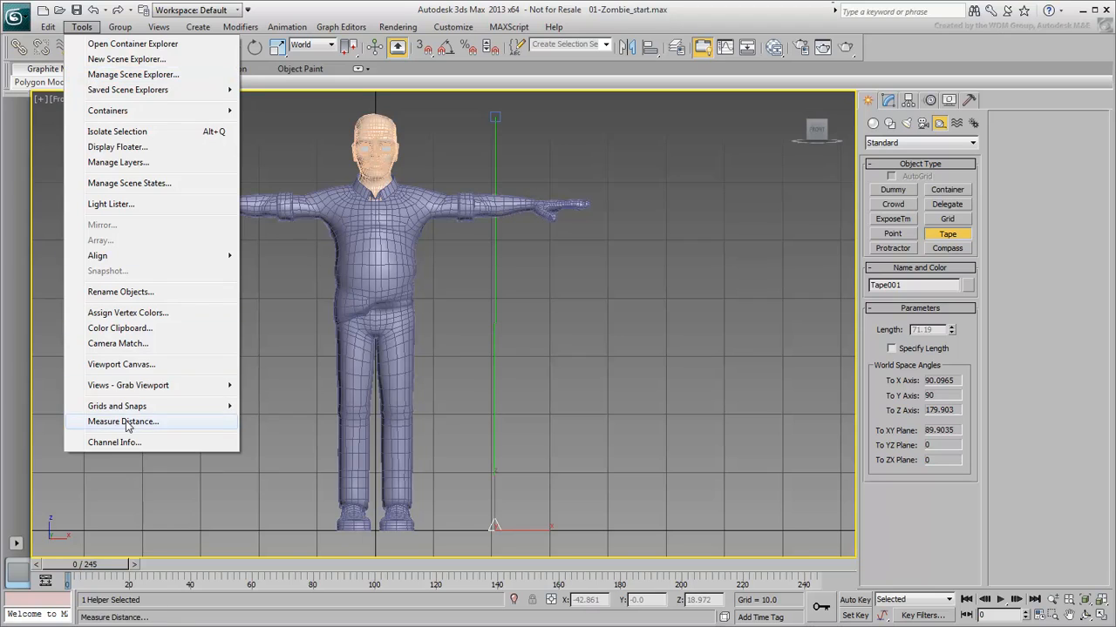
pyautogui.click(122, 421)
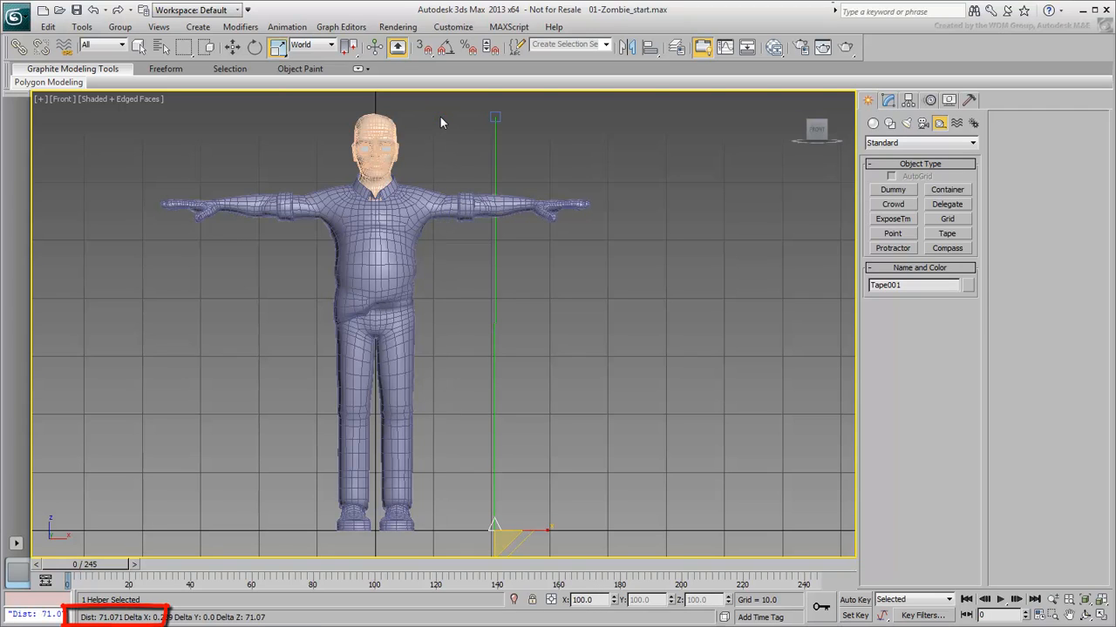
pyautogui.moveTo(614, 305)
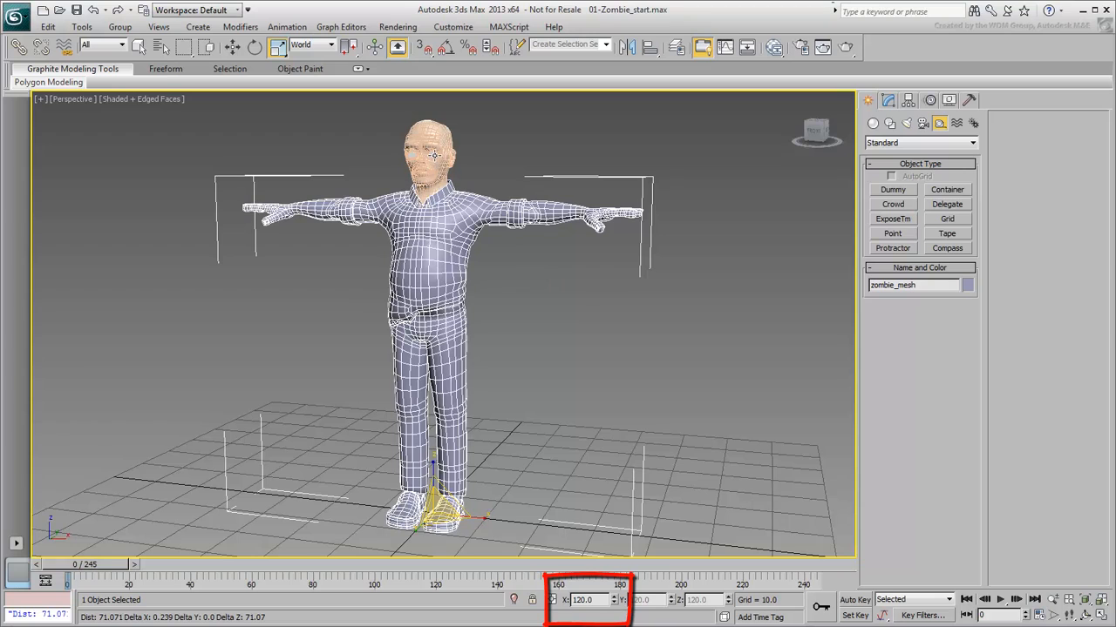
# Reset XForm on all seven objects so zombie_mesh reads 100%, then show Collapse options.
pyautogui.click(433, 154)
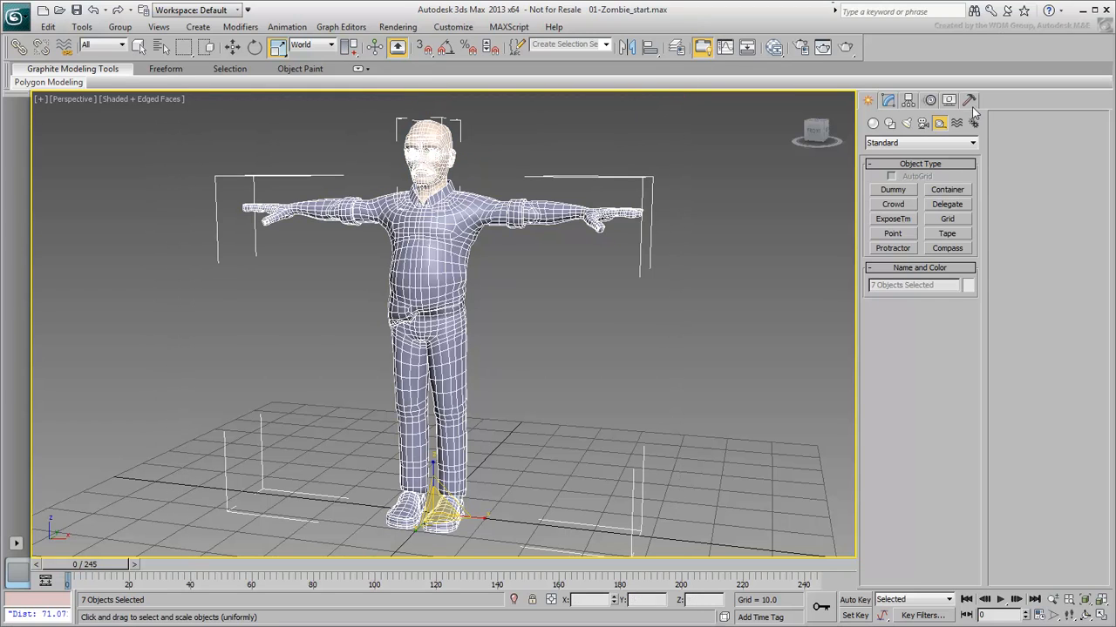
pyautogui.click(970, 99)
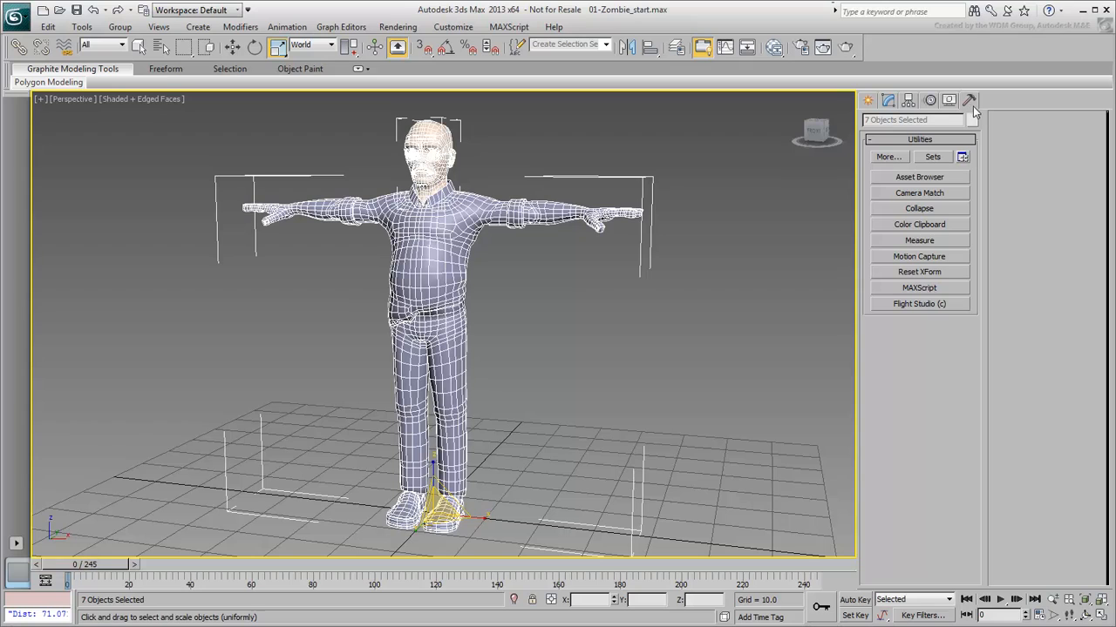
pyautogui.click(919, 272)
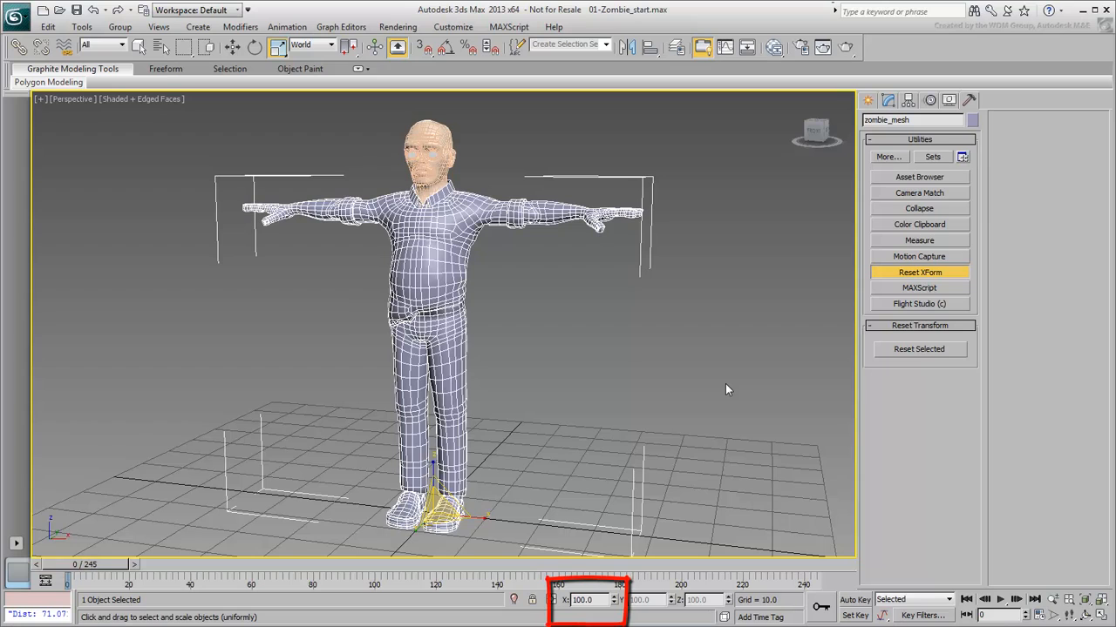
pyautogui.click(888, 99)
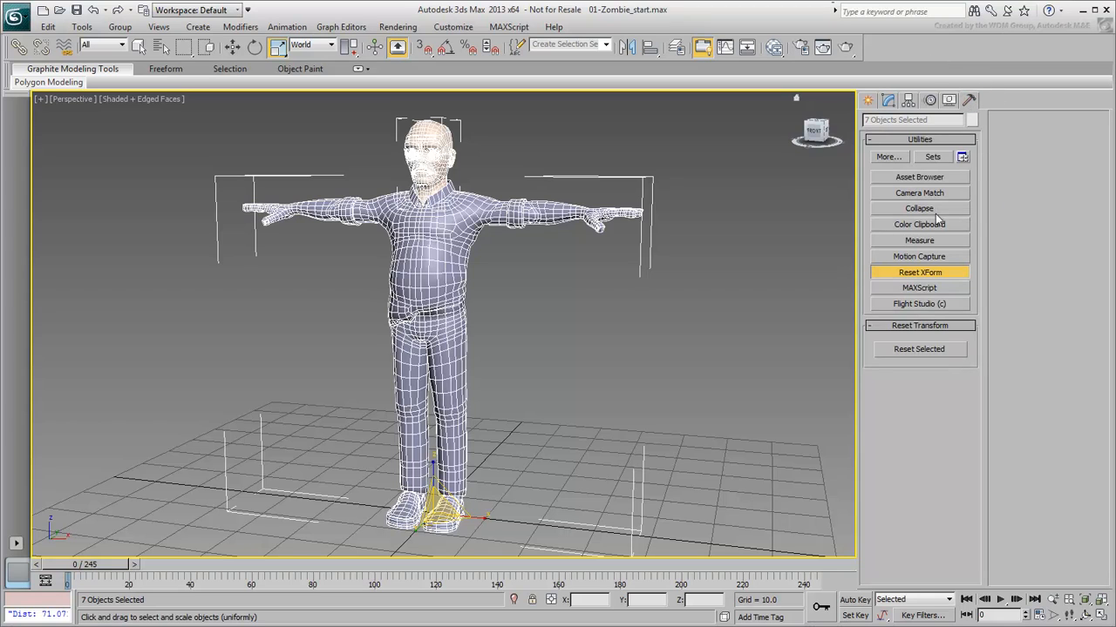
pyautogui.click(919, 209)
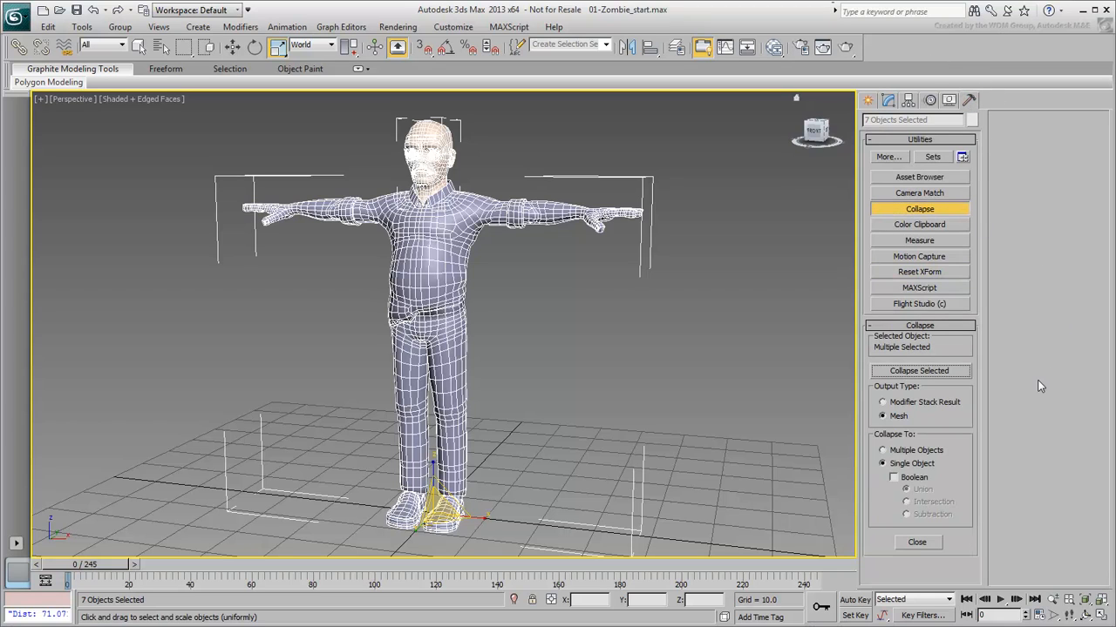